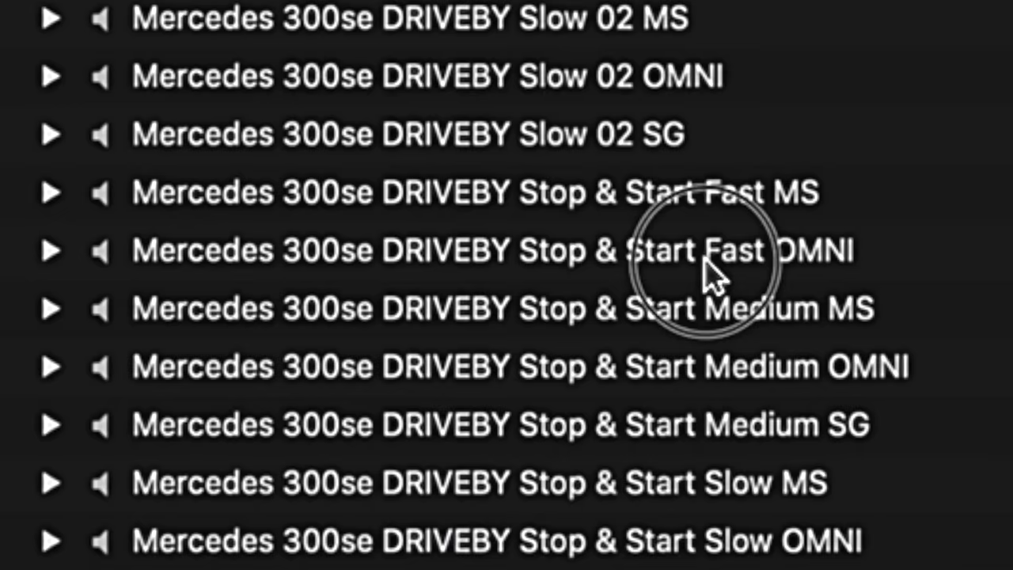
Step: Scroll the Mercedes 300se DRIVEBY list to reveal the Stop & Start Fast, Medium and Slow takes
scroll("down", 3)
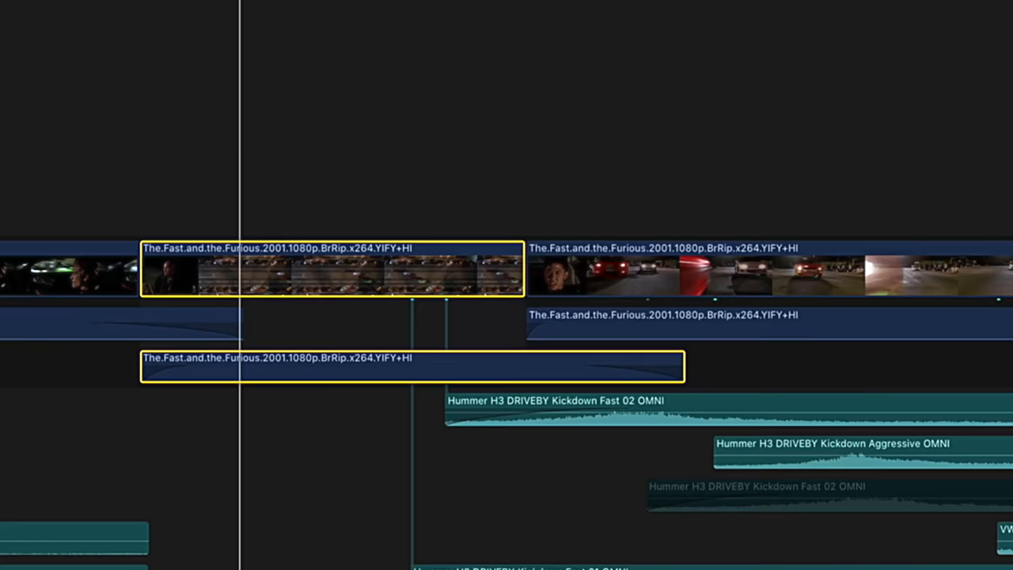
Step: Place a Hummer H3 DRIVEBY Kickdown clip beneath the race footage in the timeline
left_click(462, 331)
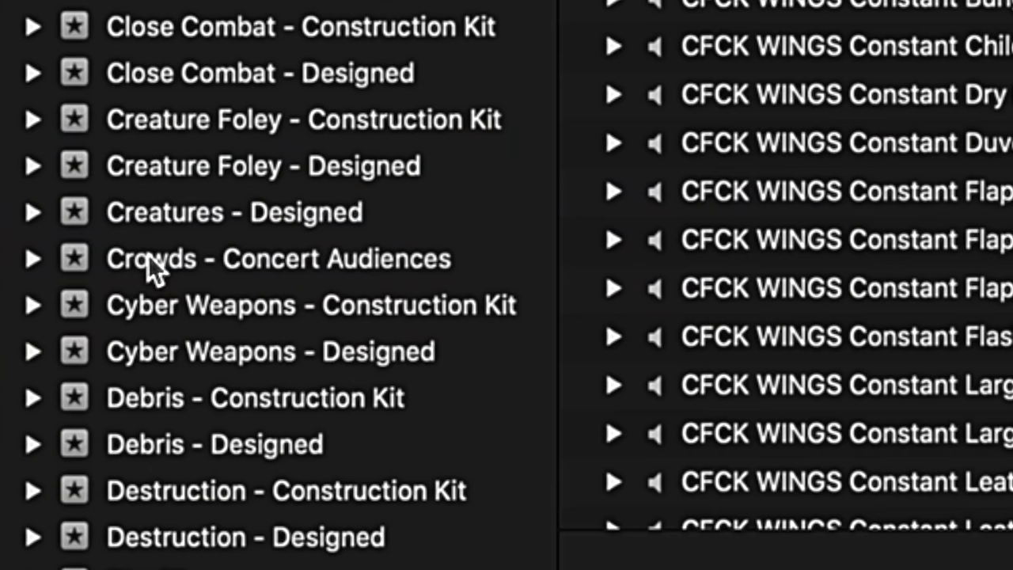
Step: Select a sound effects collection among Creatures, Crowds and Debris to list its clips
left_click(158, 257)
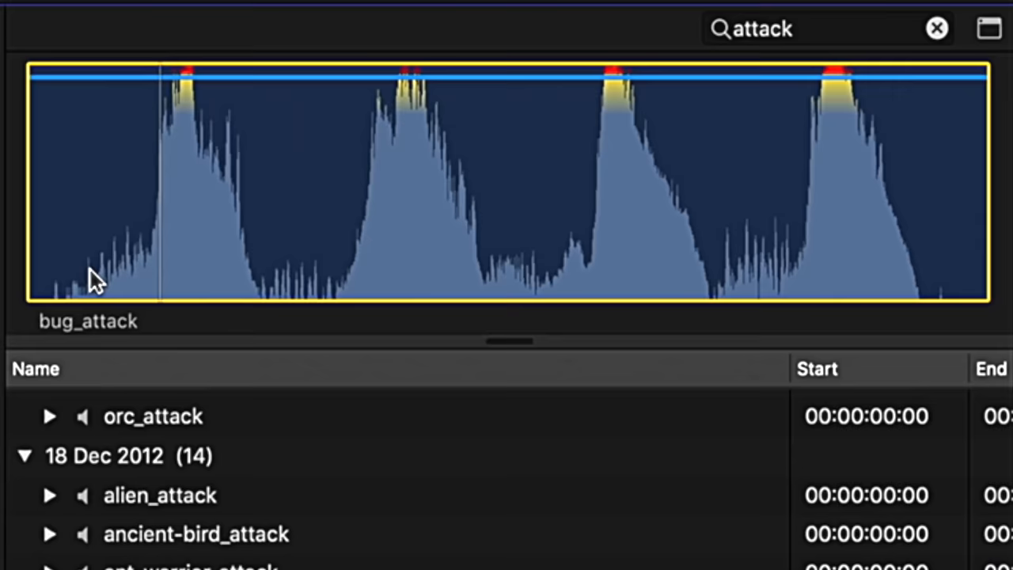
Step: Select bug_attack from the attack search results to preview its waveform
left_click(156, 495)
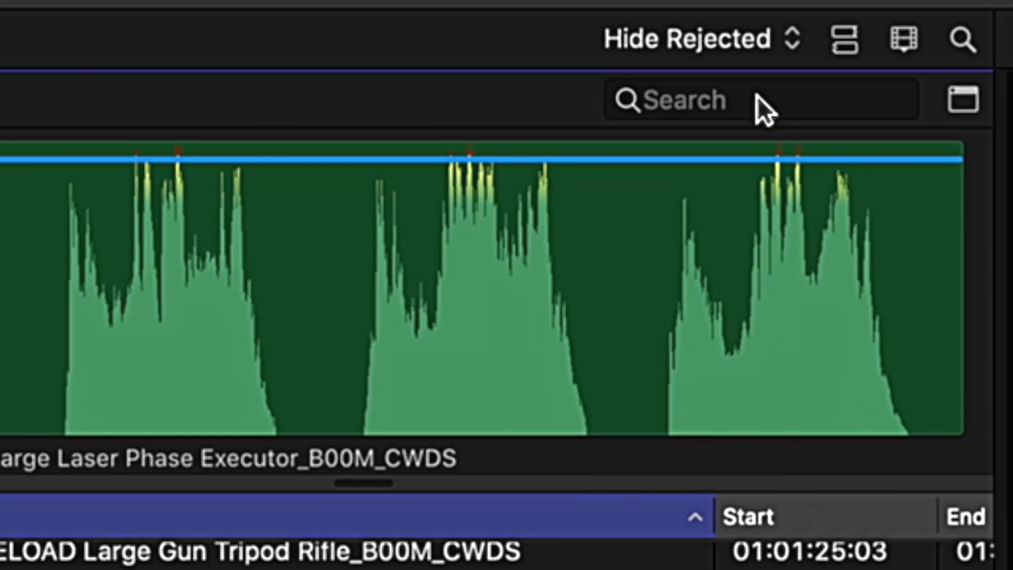
Step: Search the library for 'attack' and skim the beast_attack clip's waveform
type("attack")
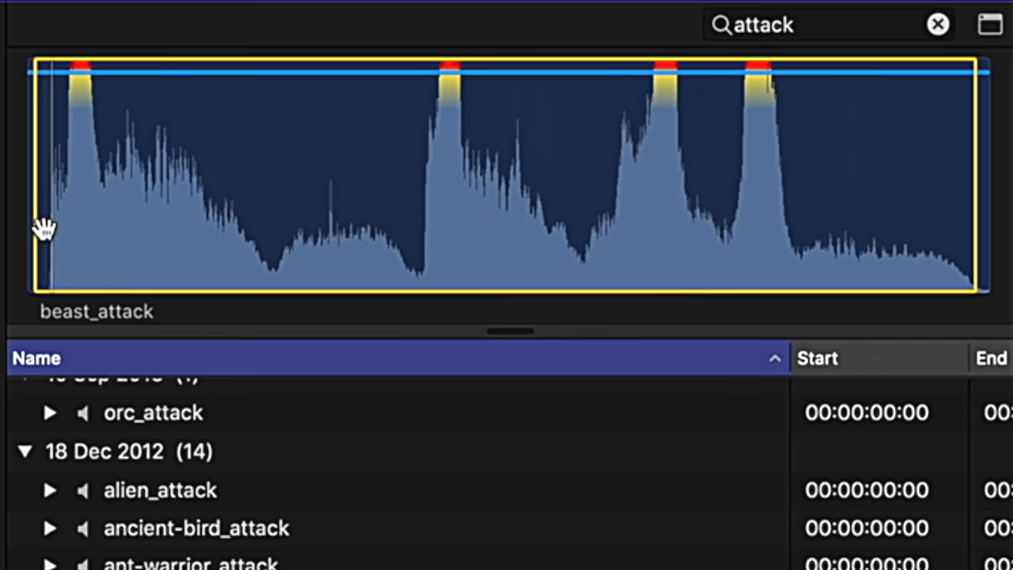
left_click_drag(45, 227, 352, 379)
type("spray")
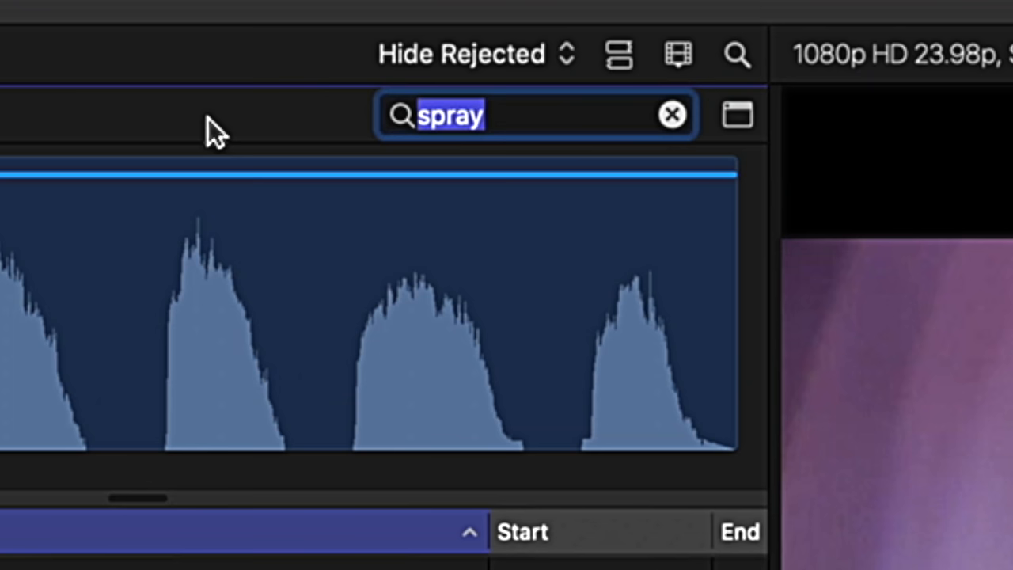
Step: Clear the 'spray' search so the full library with CEDS FIRE whoosh sounds is listed again
left_click(671, 115)
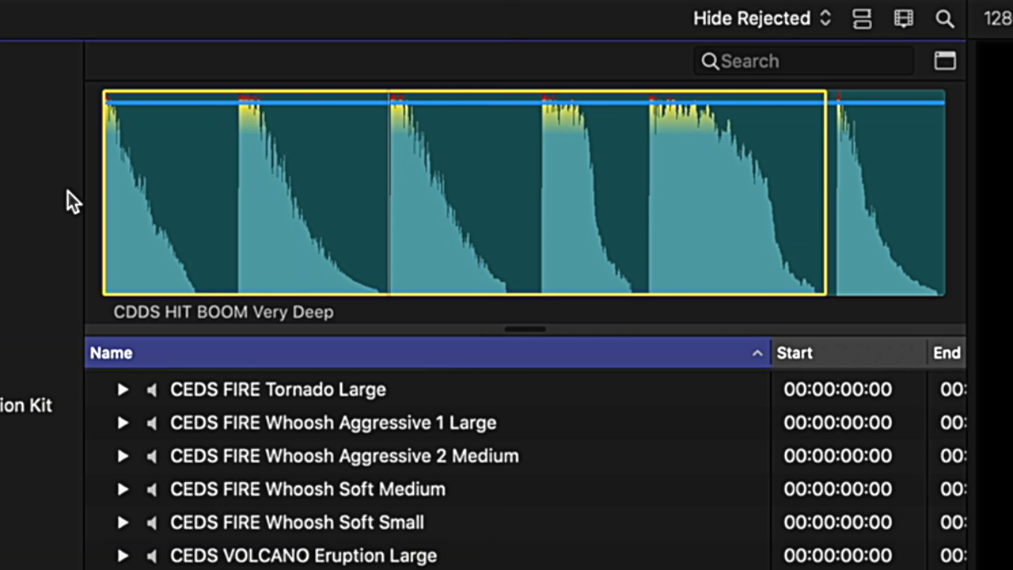